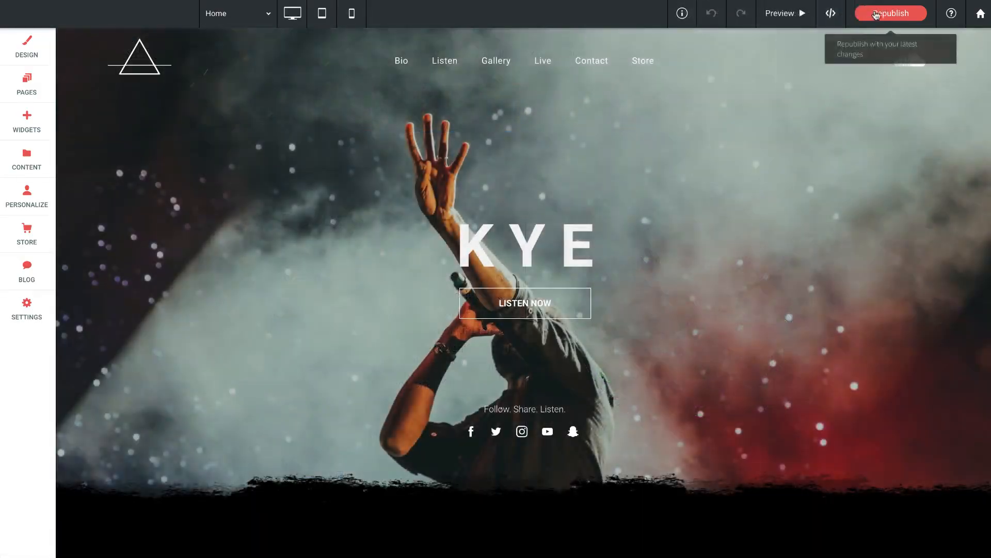
- Republish the KYE music site with its latest changes
left_click(890, 14)
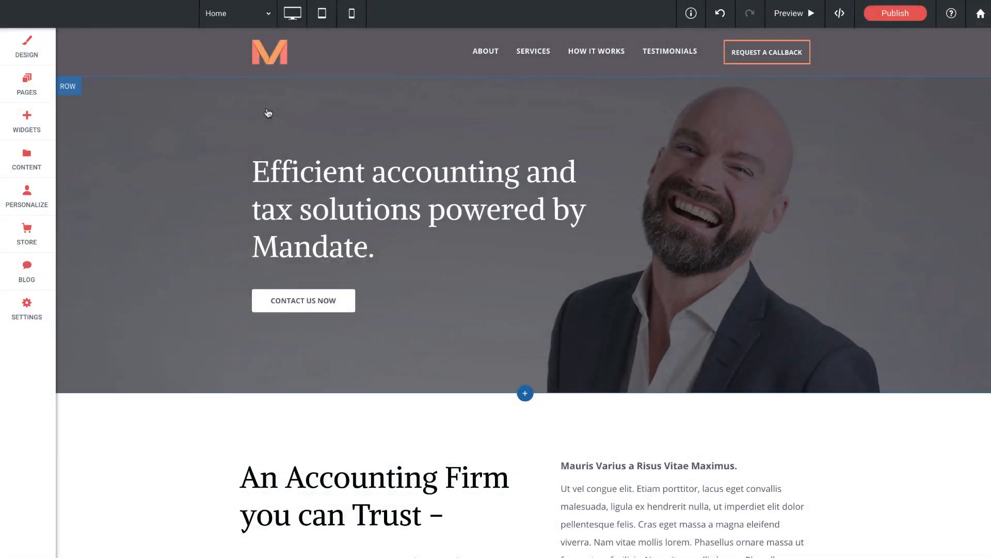
- Start a new page from the Pages list and reach the Choose Your Website Template gallery
left_click(27, 85)
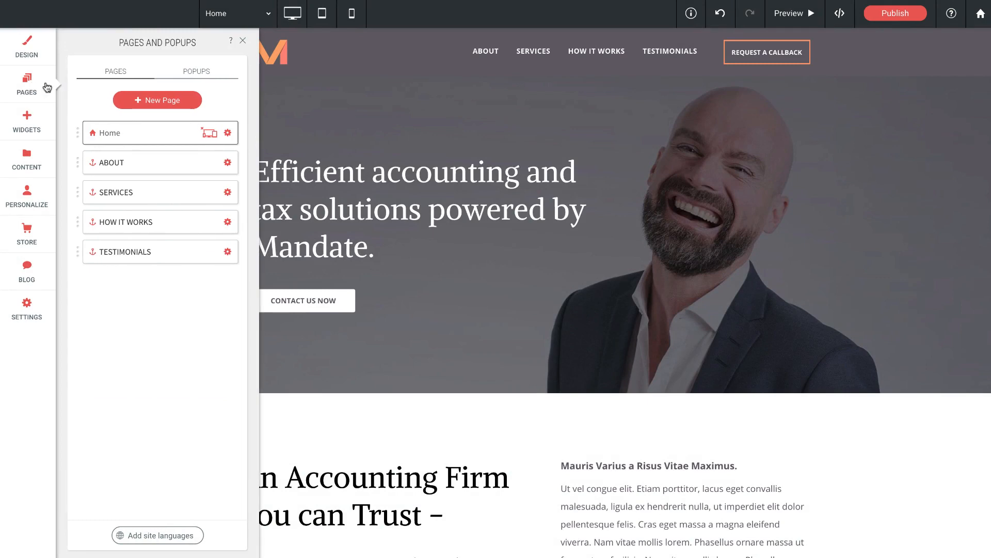
left_click(157, 100)
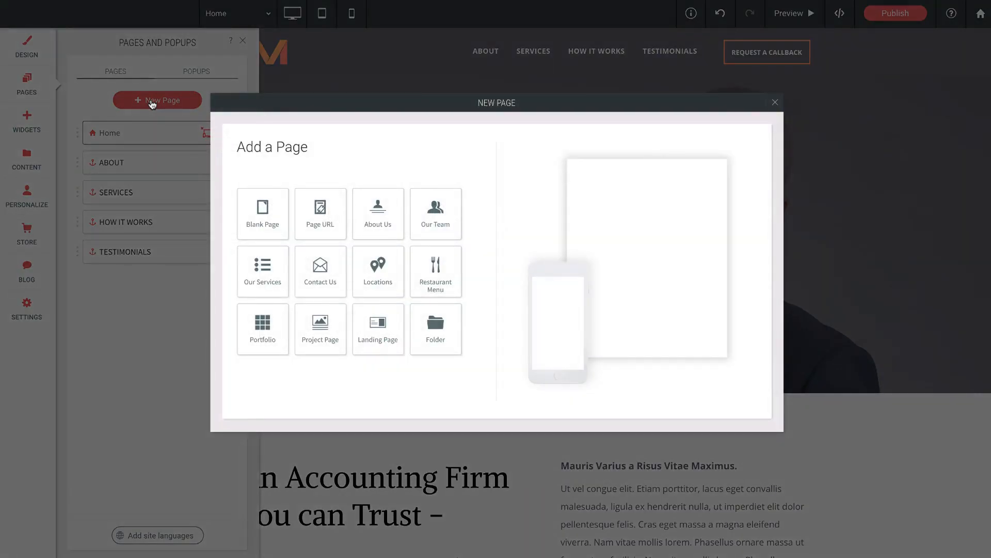
left_click(774, 102)
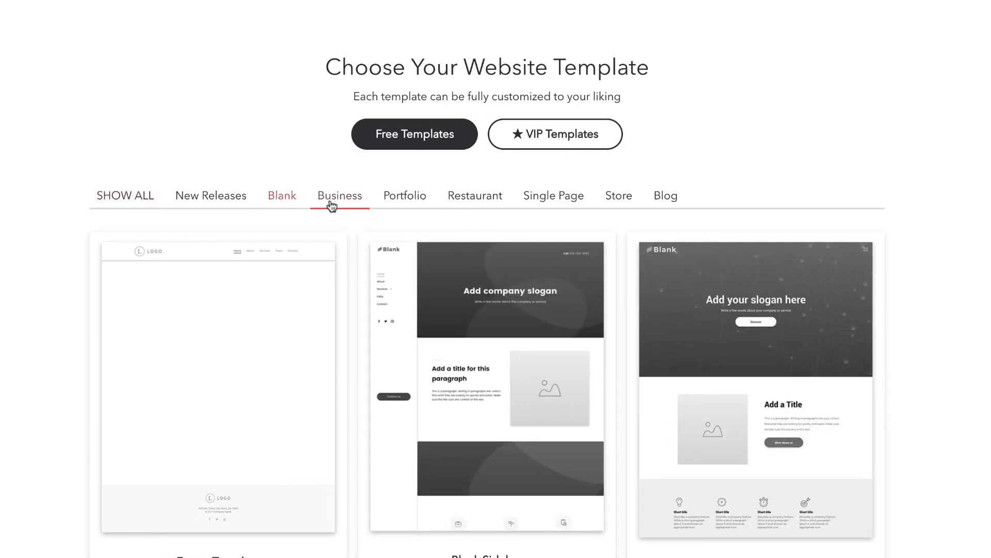
- Browse the Business templates and load the Fresh Food restaurant template
left_click(554, 134)
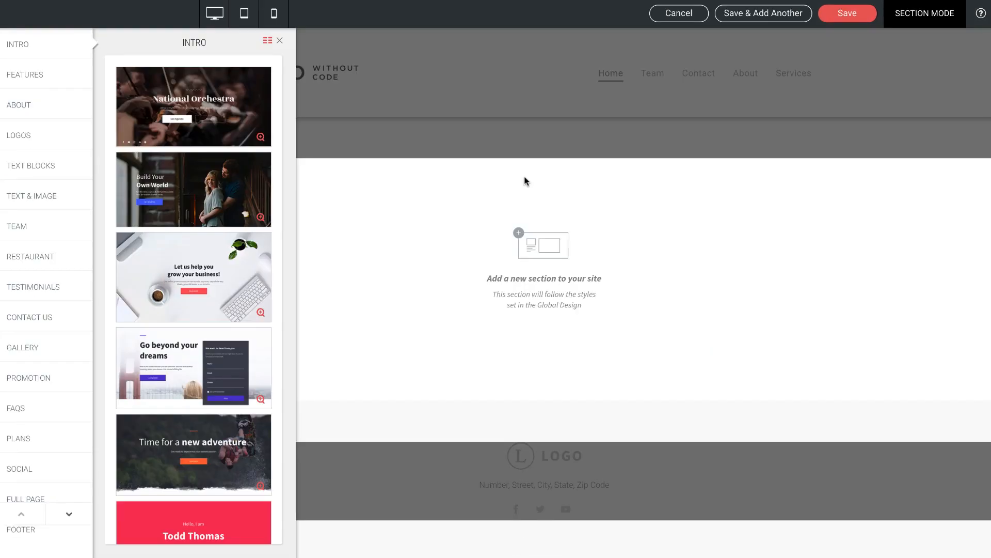
left_click(193, 189)
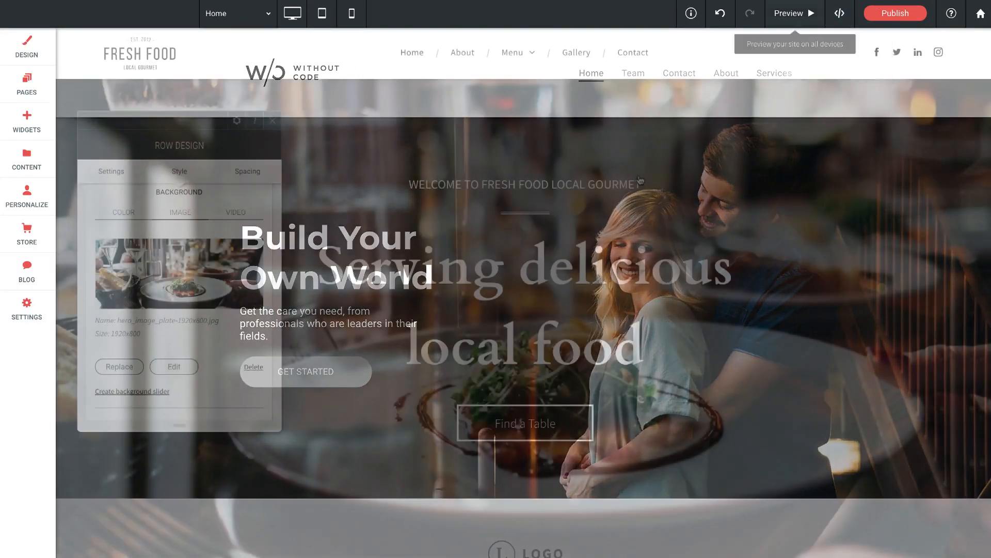
- Replace the hero row's background image, searching for 'food'
left_click(119, 367)
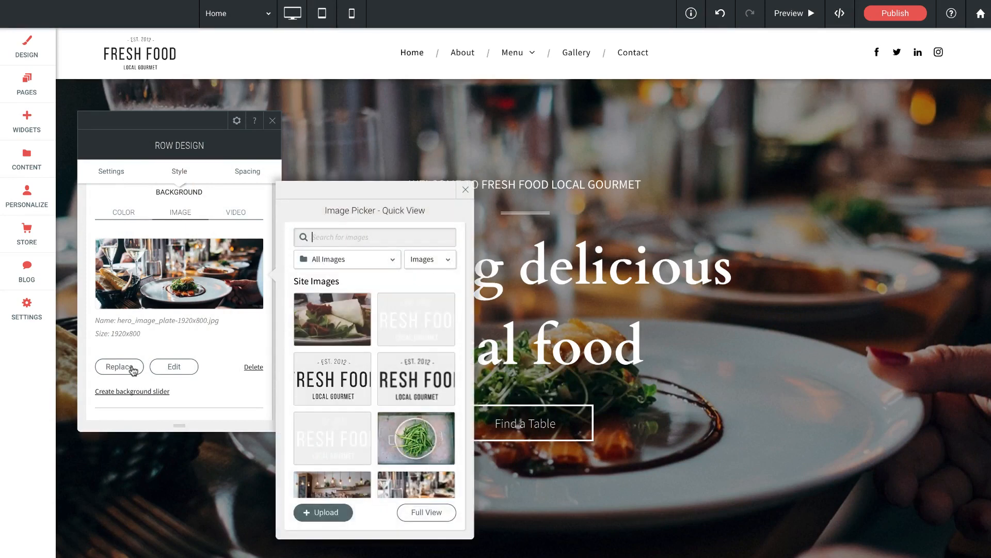
type("food")
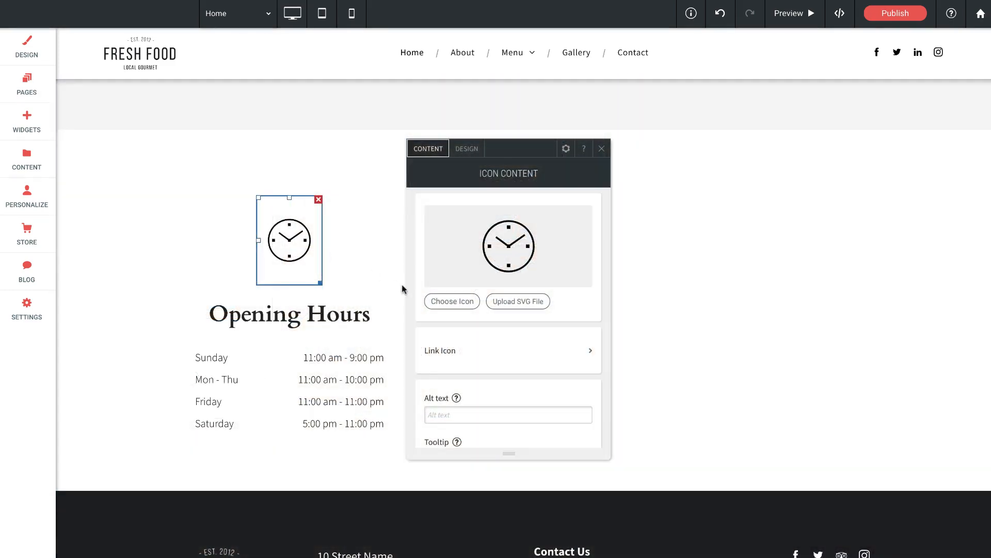
left_click(452, 300)
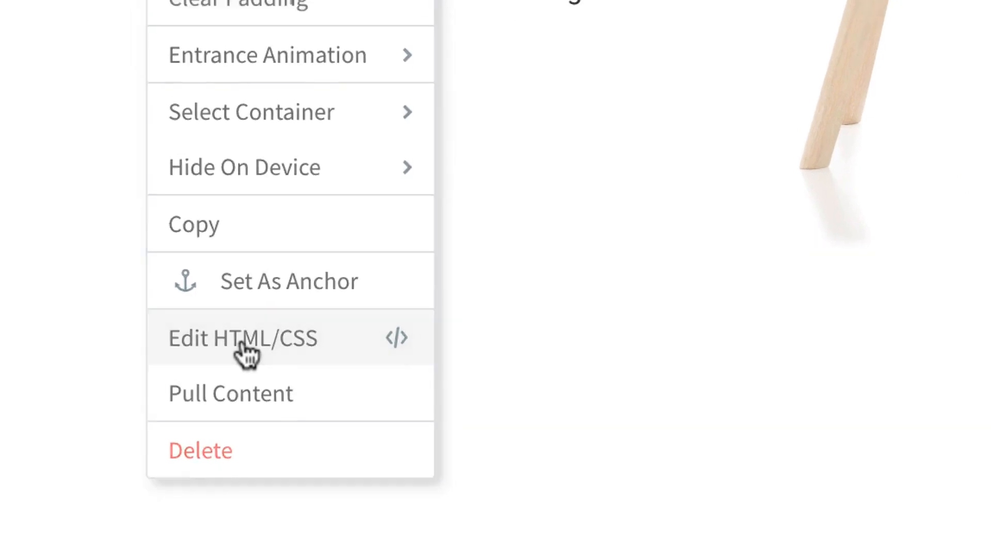
- View the Shop Online heading's HTML/CSS and the full page code in Dev Mode, then leave it
left_click(241, 337)
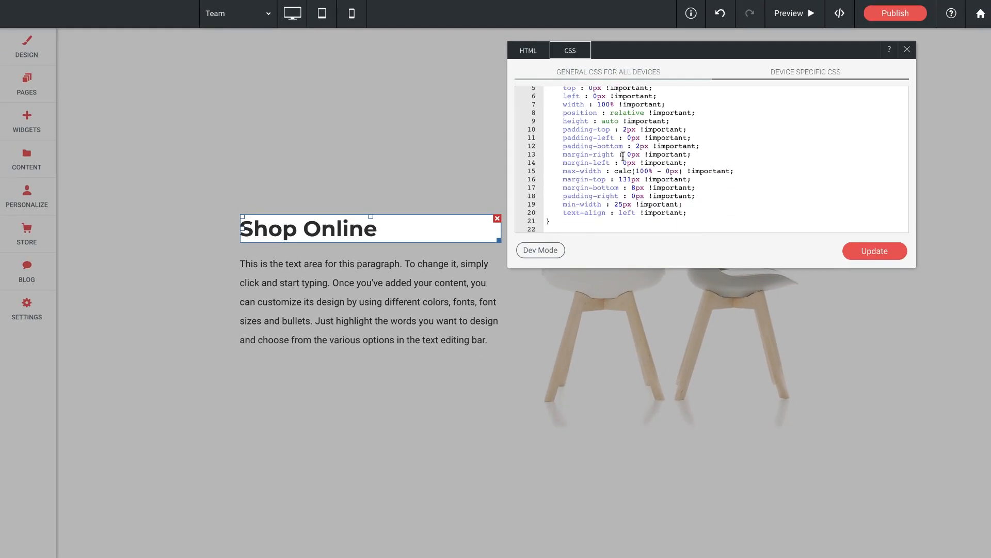
left_click(540, 250)
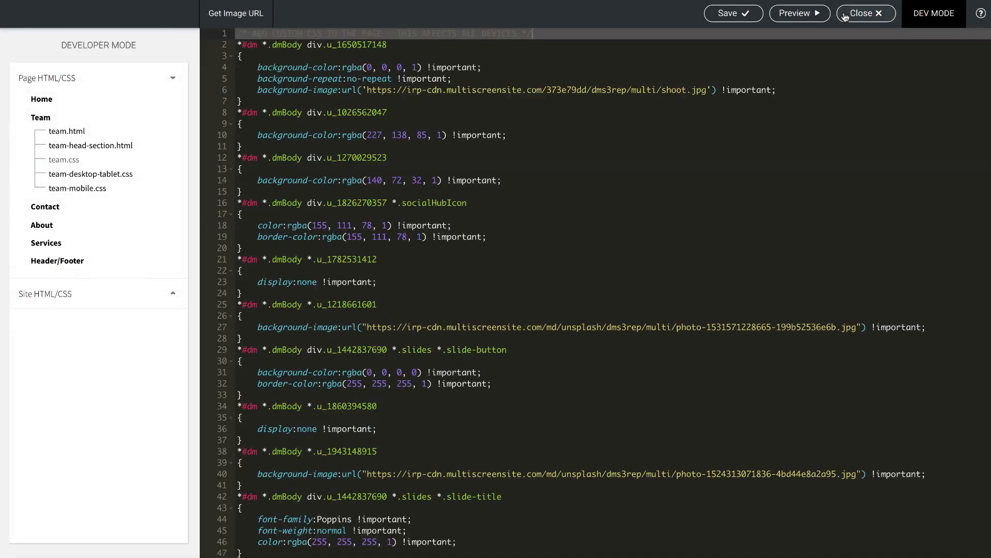
left_click(861, 13)
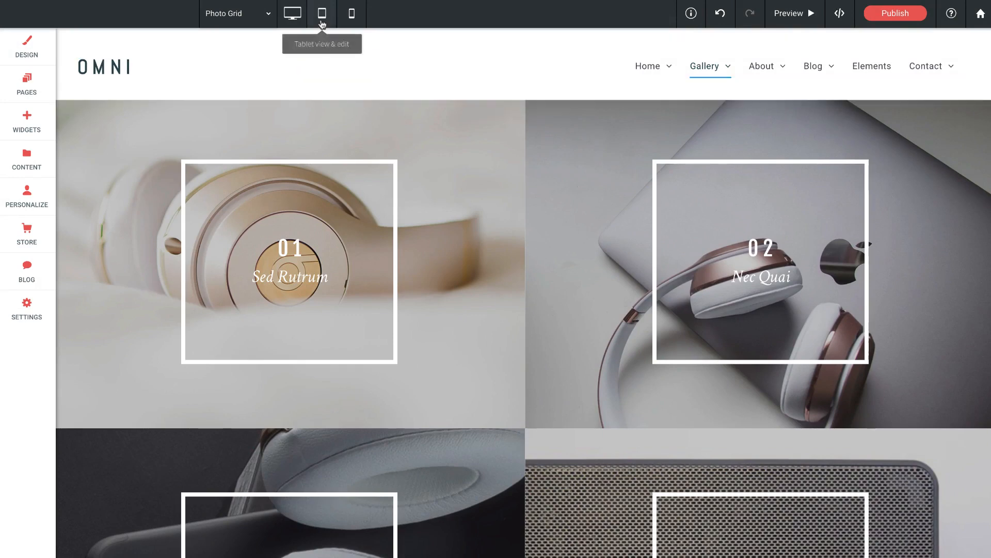
- Preview the page in tablet and then mobile layouts
left_click(351, 13)
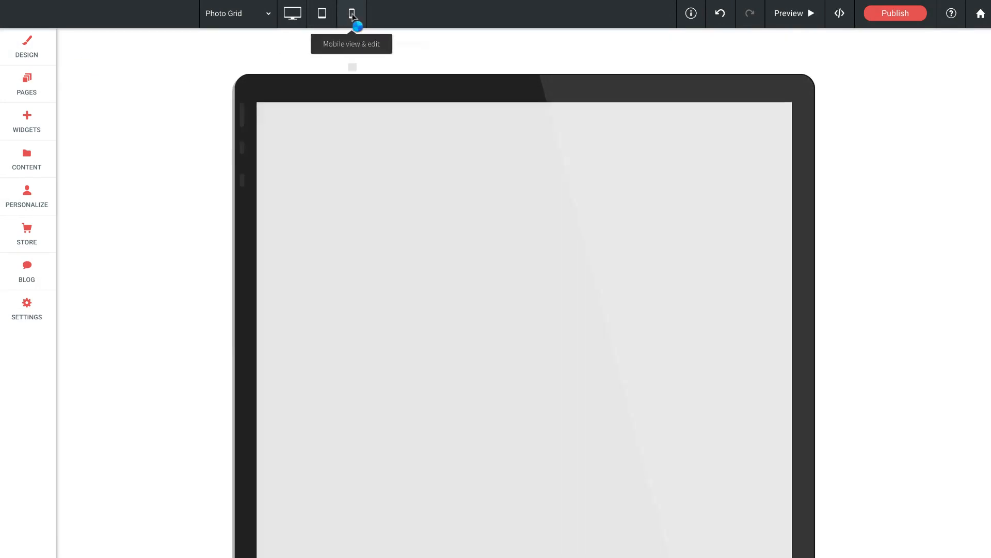
left_click(353, 13)
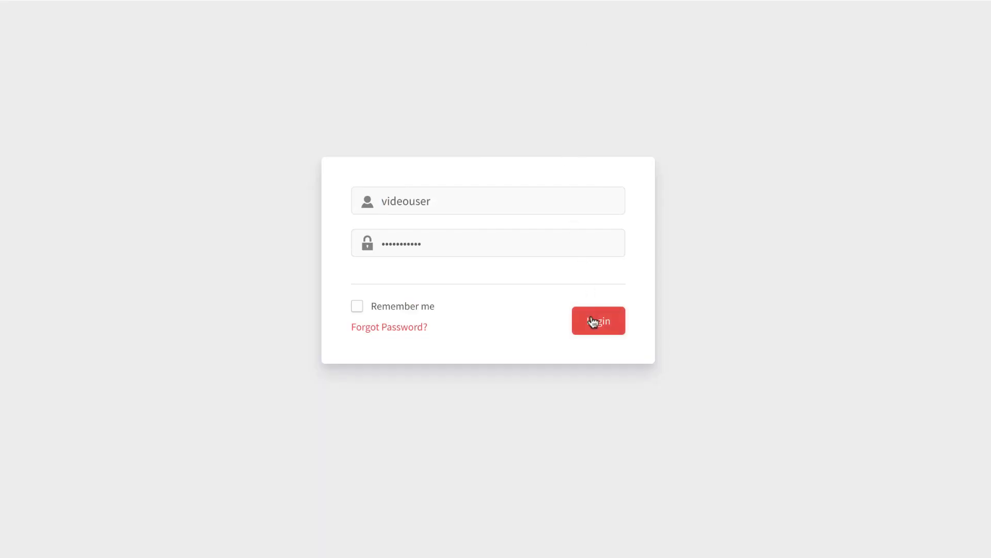
- Sign in to the account and browse the site settings down to Site Icons
left_click(598, 321)
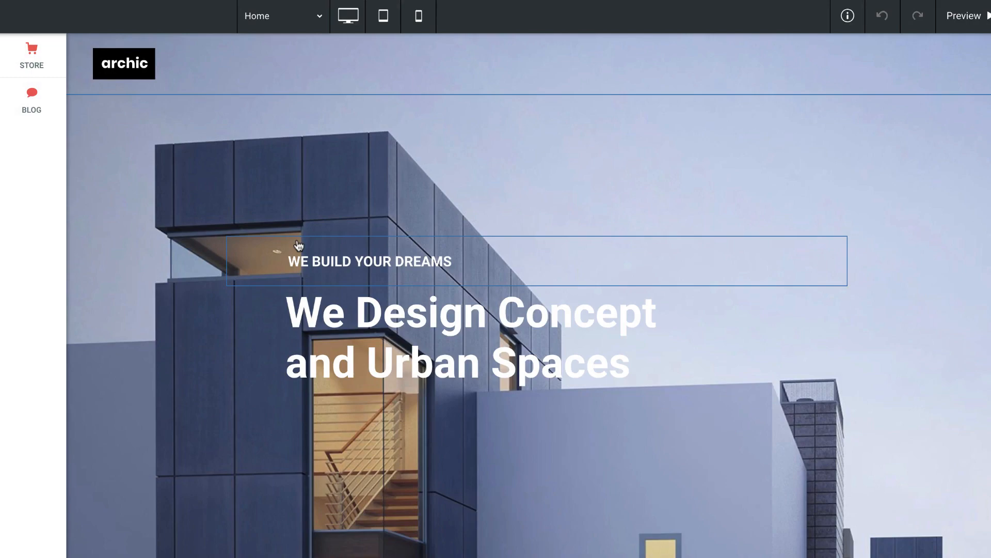
left_click(31, 102)
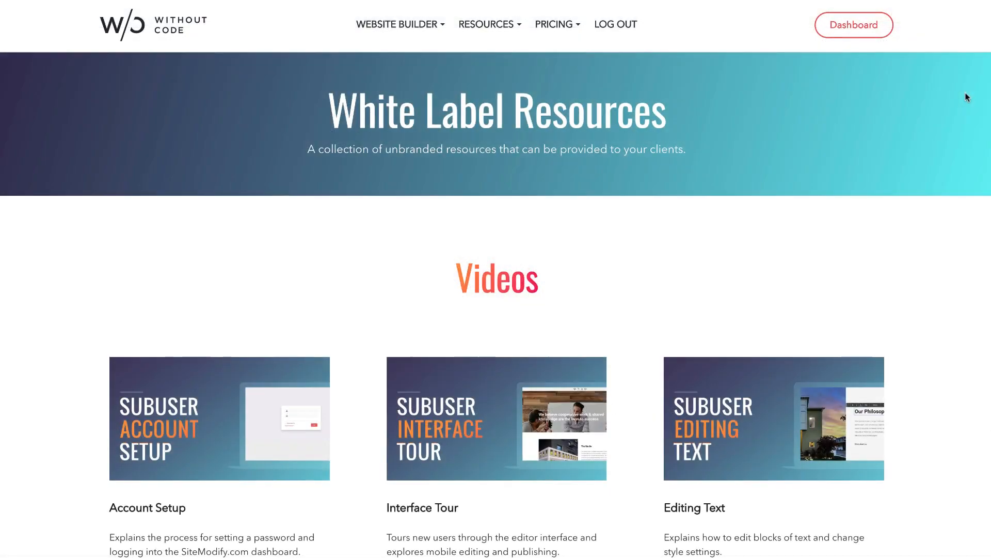
scroll("down", 3)
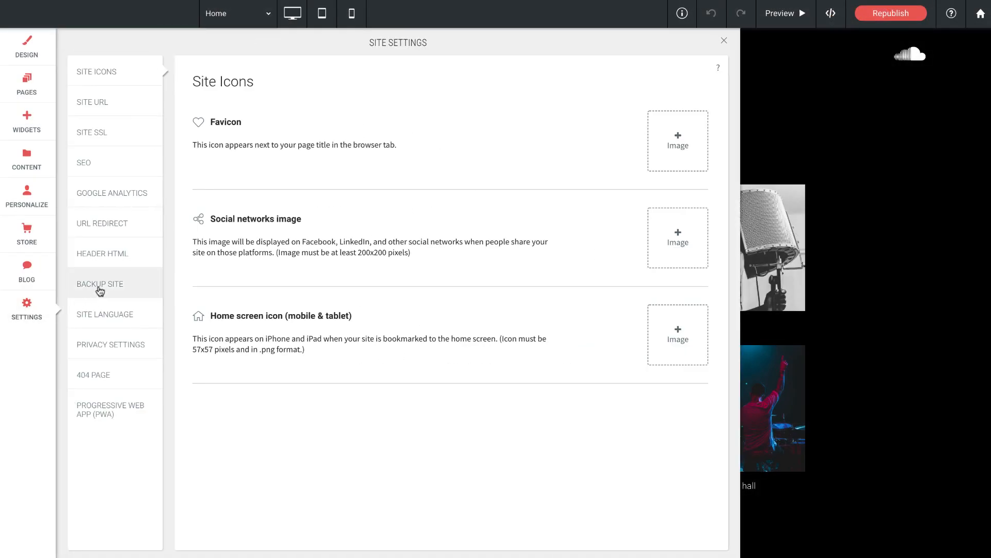
- View the site backup options
left_click(99, 283)
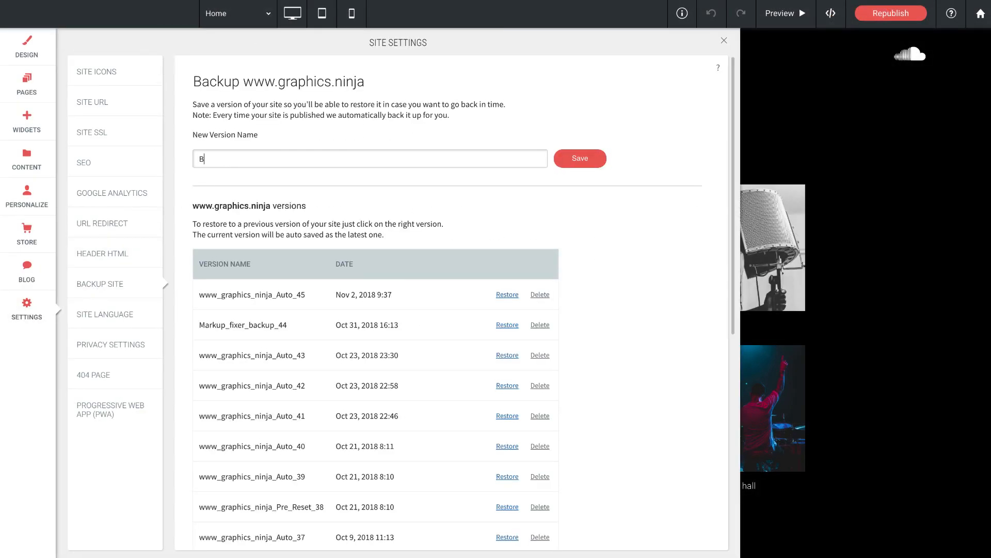
left_click(723, 40)
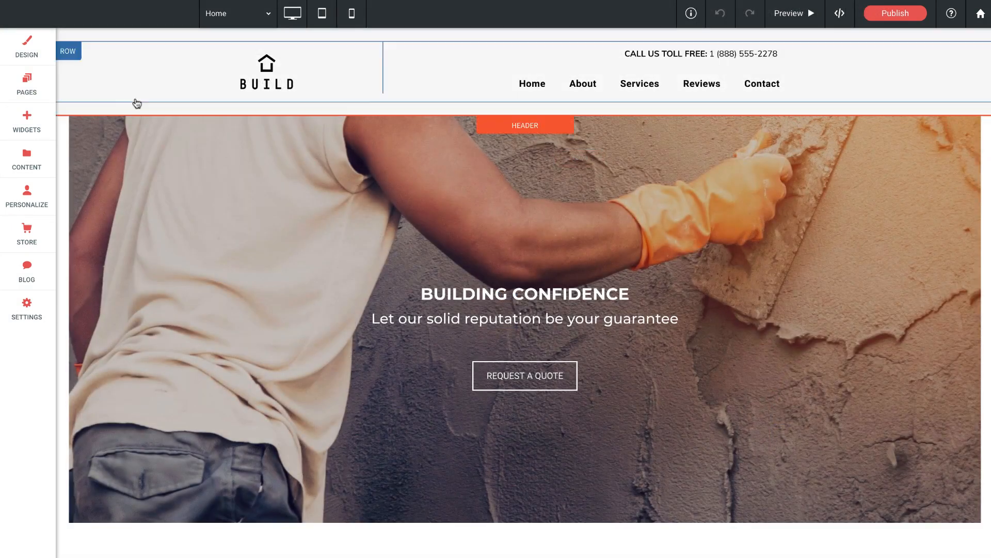
- Browse the Widgets panel, then search the Documentation for 'slider'
left_click(27, 119)
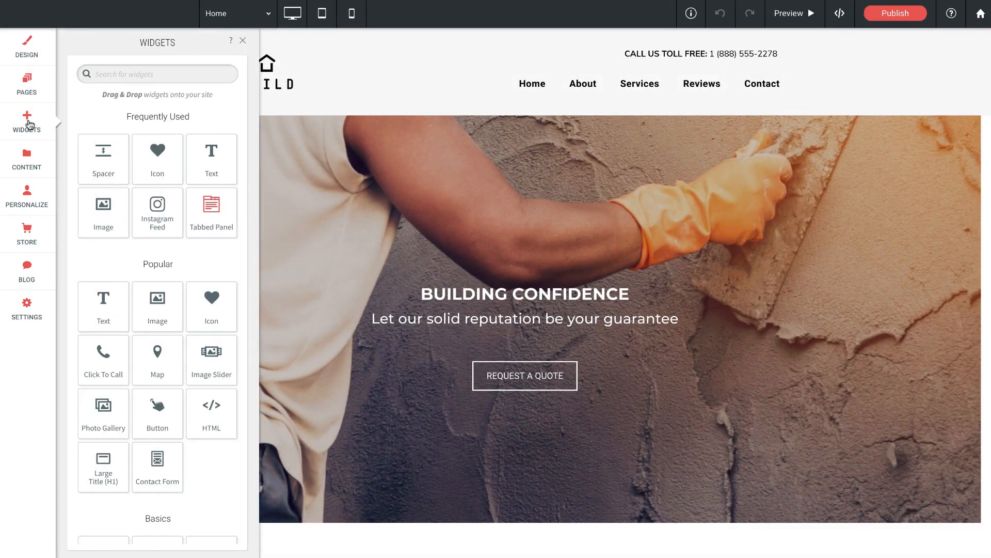
scroll("down", 3)
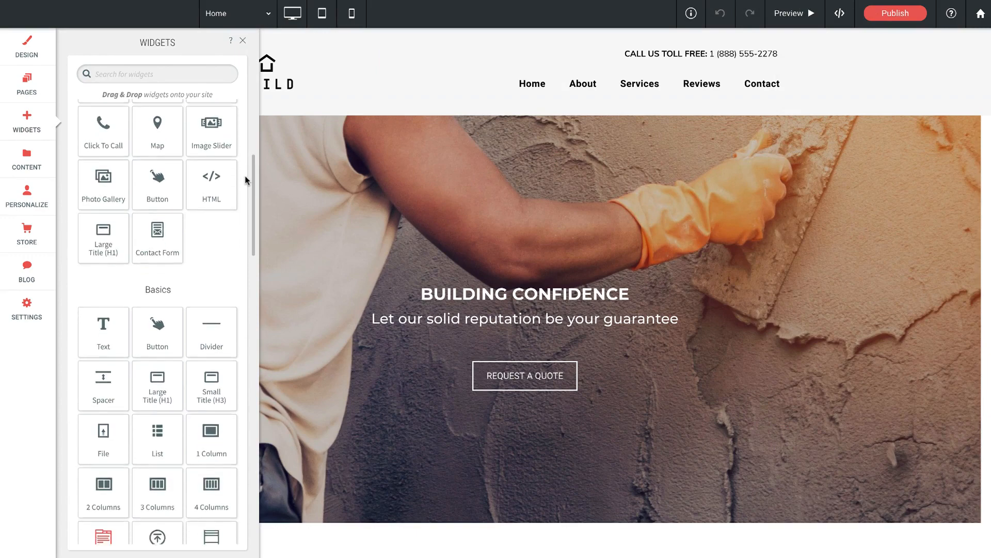
left_click(233, 42)
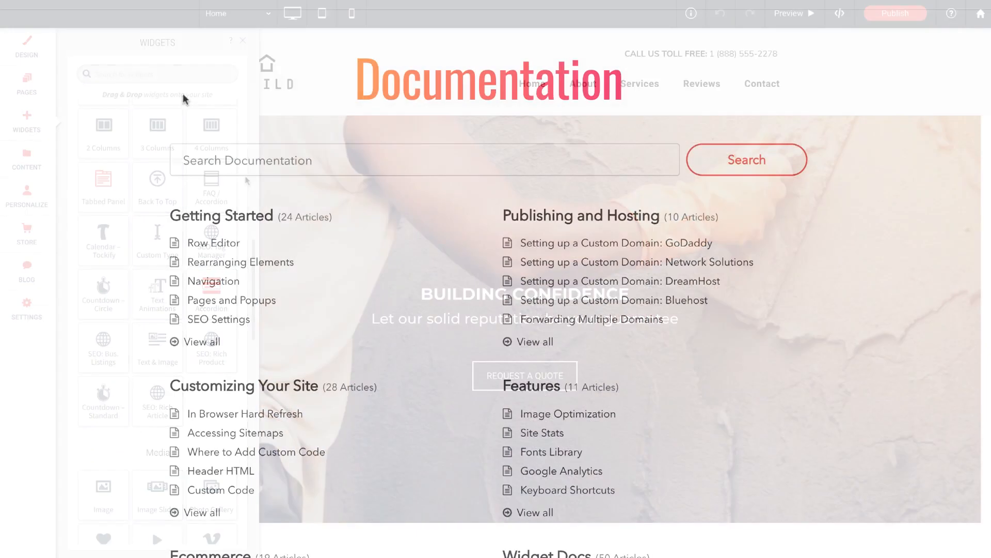
type("slider")
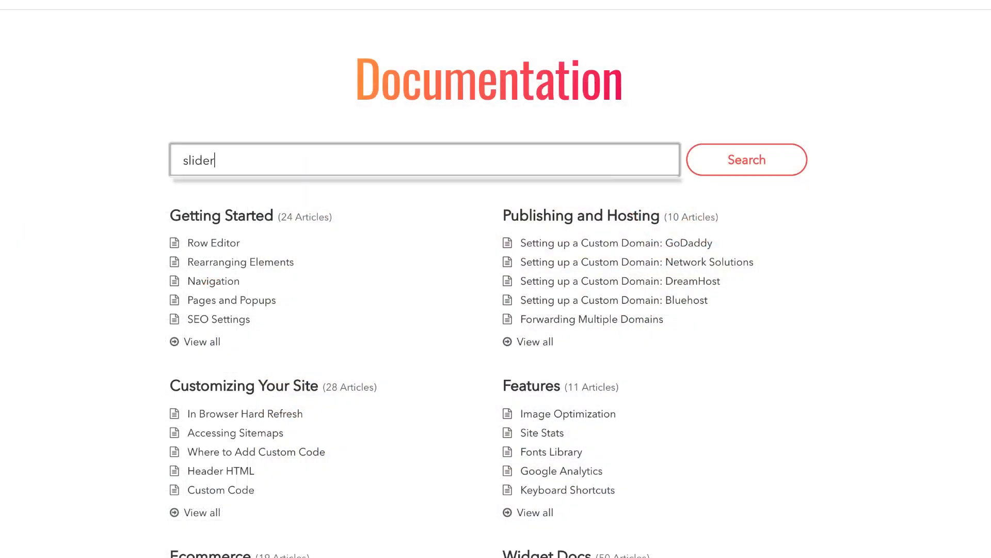